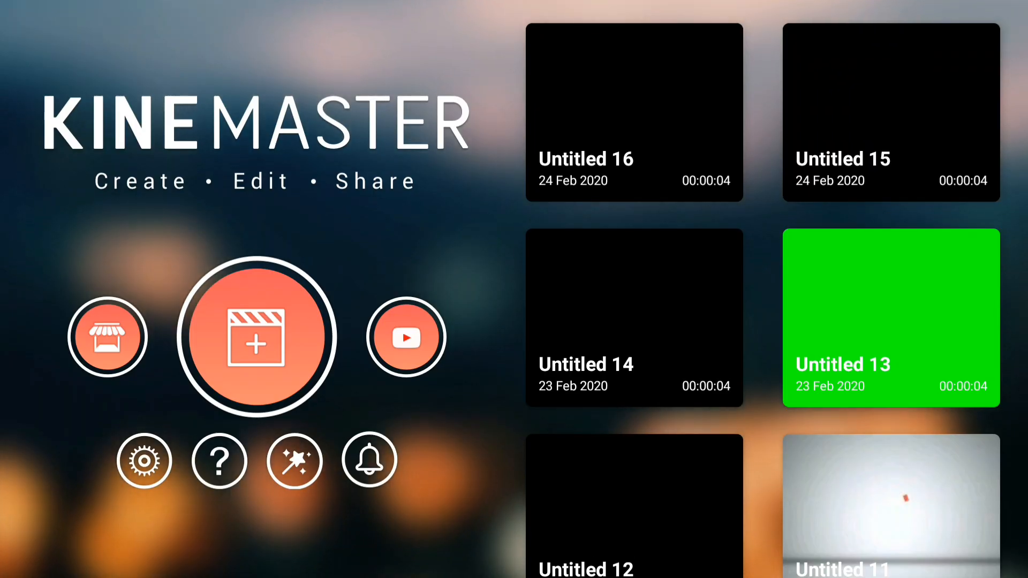
Create a new project with a 16:9 widescreen aspect ratio.
{"action": "left_click", "coordinate": [258, 338]}
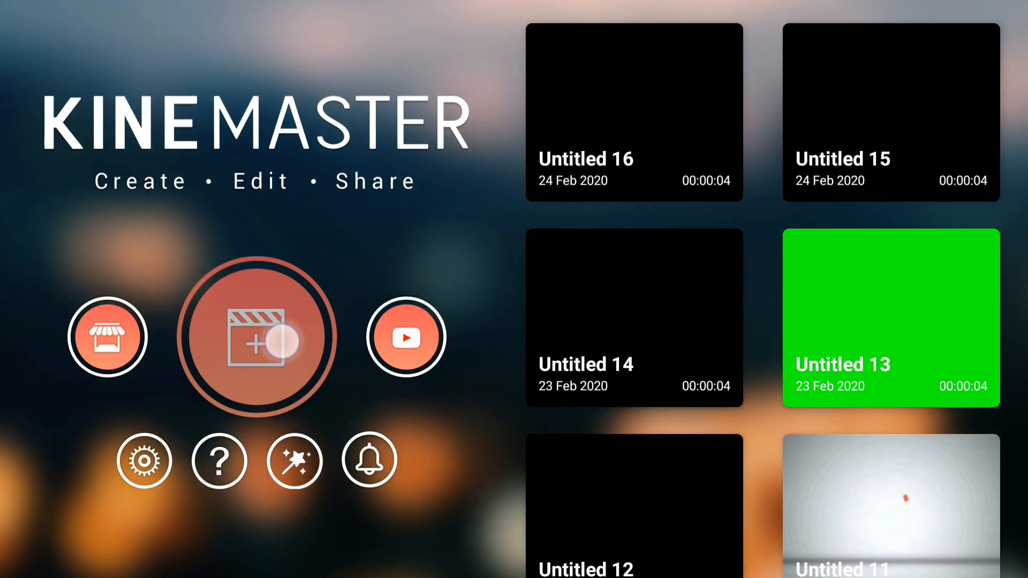
{"action": "left_click", "coordinate": [259, 339]}
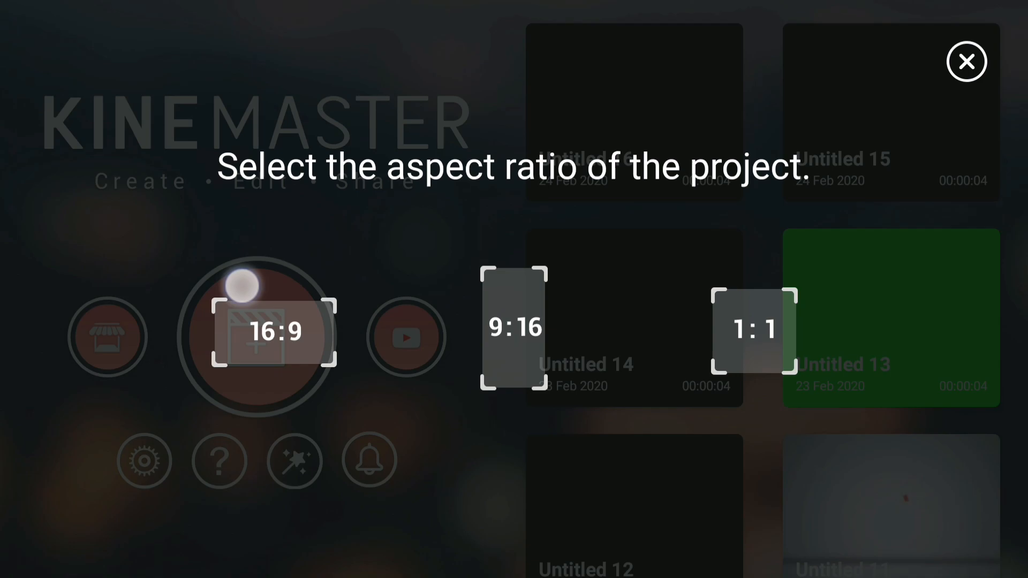
{"action": "left_click", "coordinate": [966, 61]}
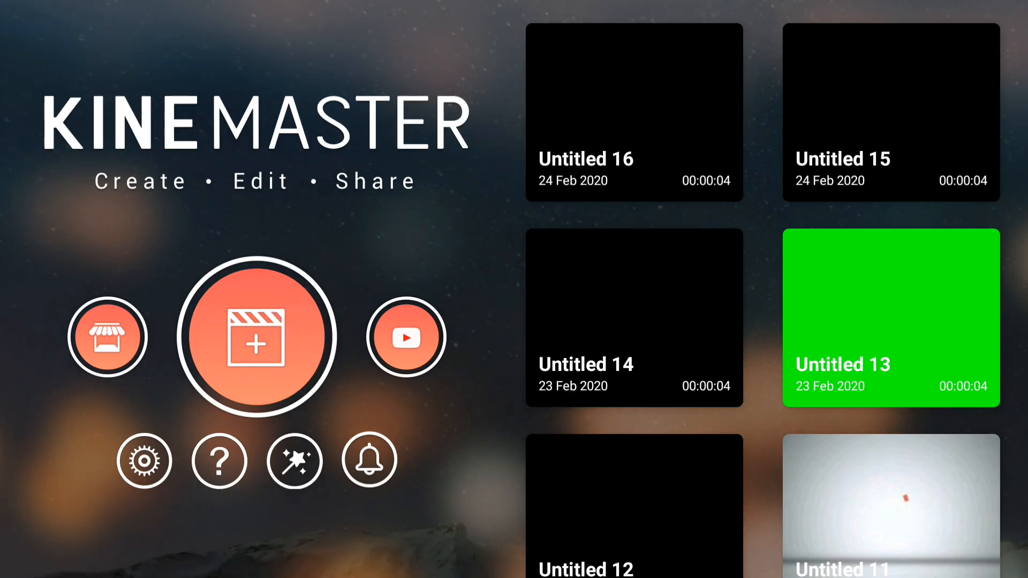
{"action": "left_click", "coordinate": [257, 338]}
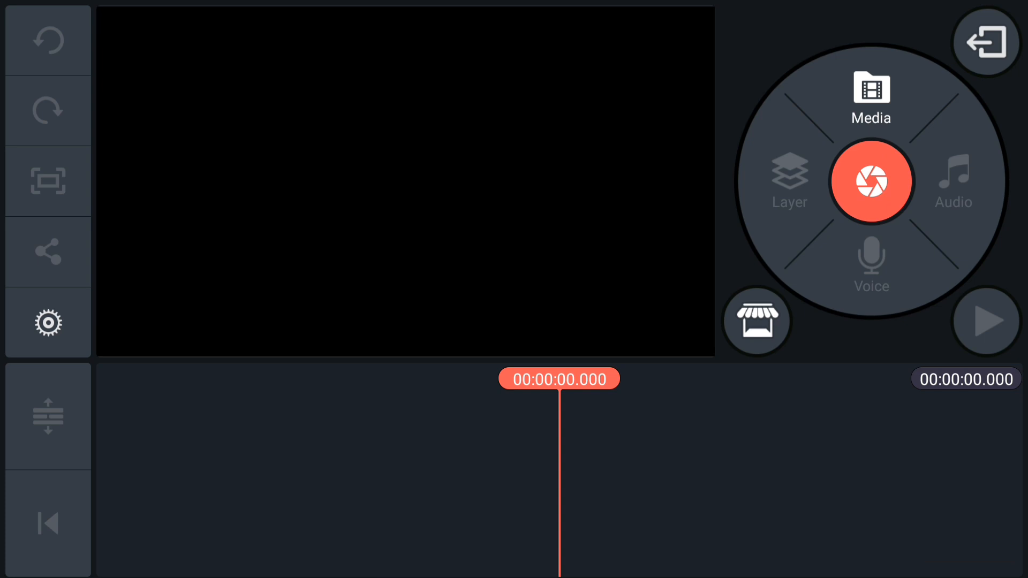
Add 01.png and 02.png as full-screen image layers over the black background.
{"action": "left_click", "coordinate": [872, 92]}
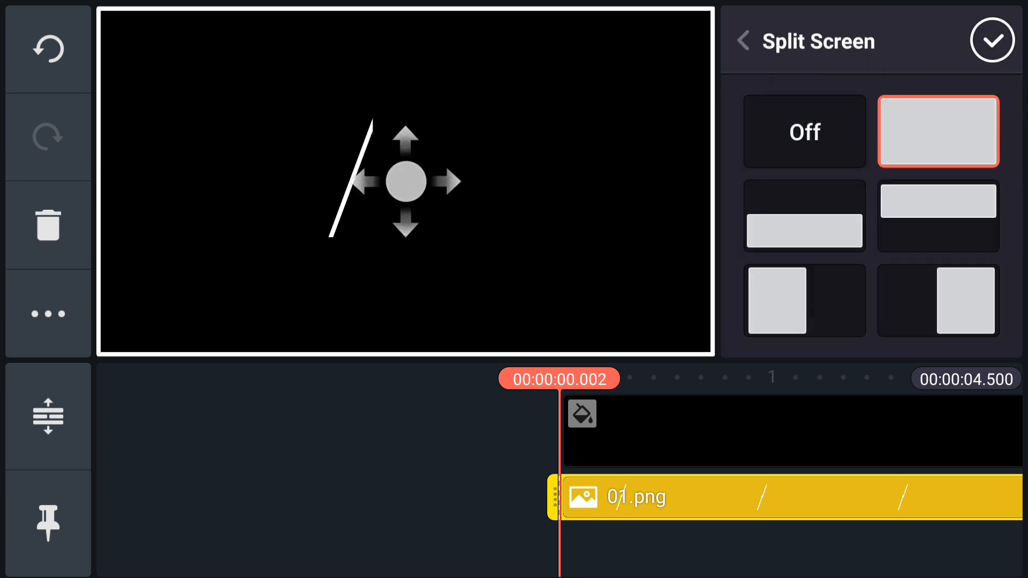
{"action": "left_click", "coordinate": [744, 40]}
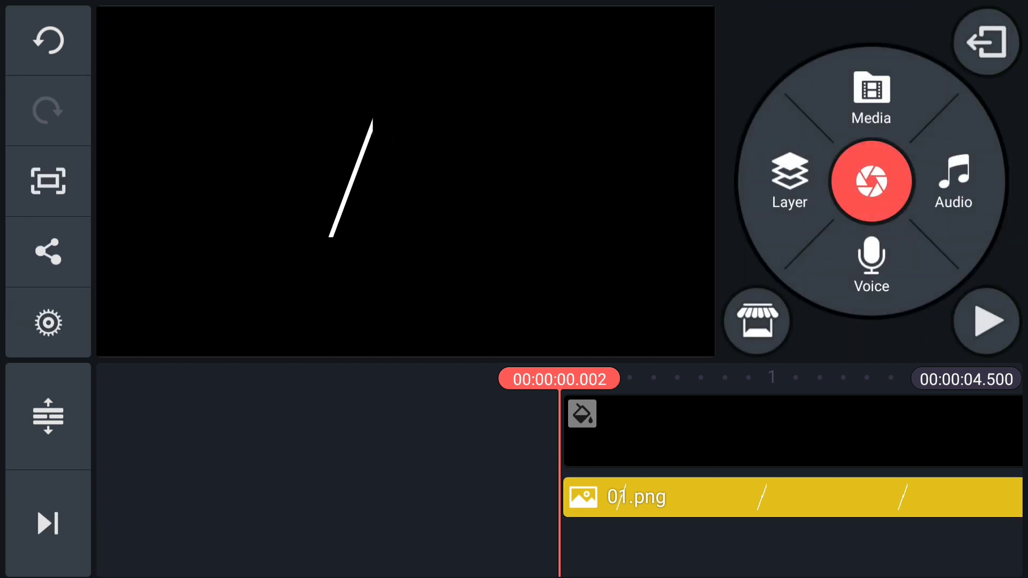
{"action": "left_click", "coordinate": [790, 180]}
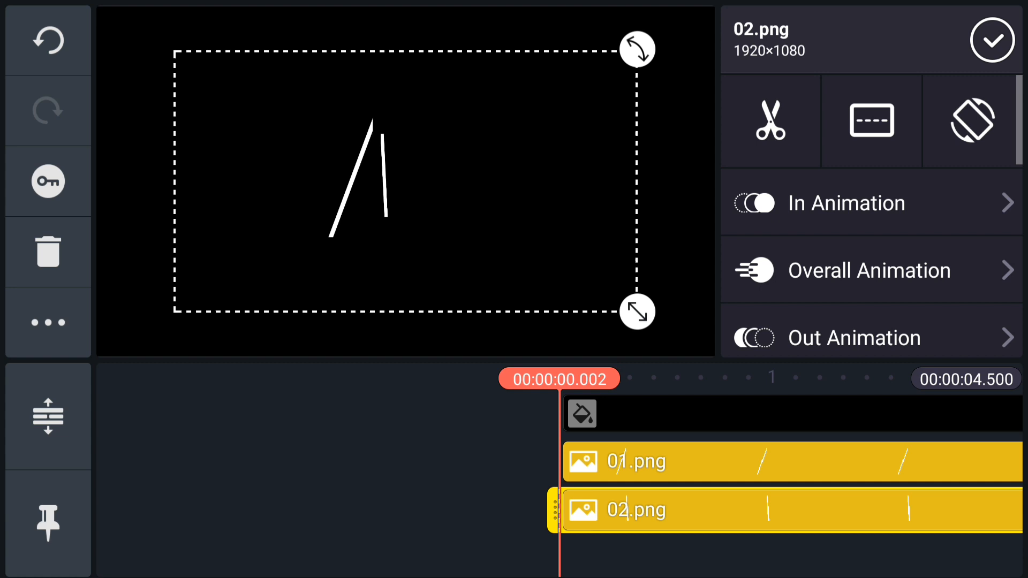
{"action": "left_click", "coordinate": [872, 123]}
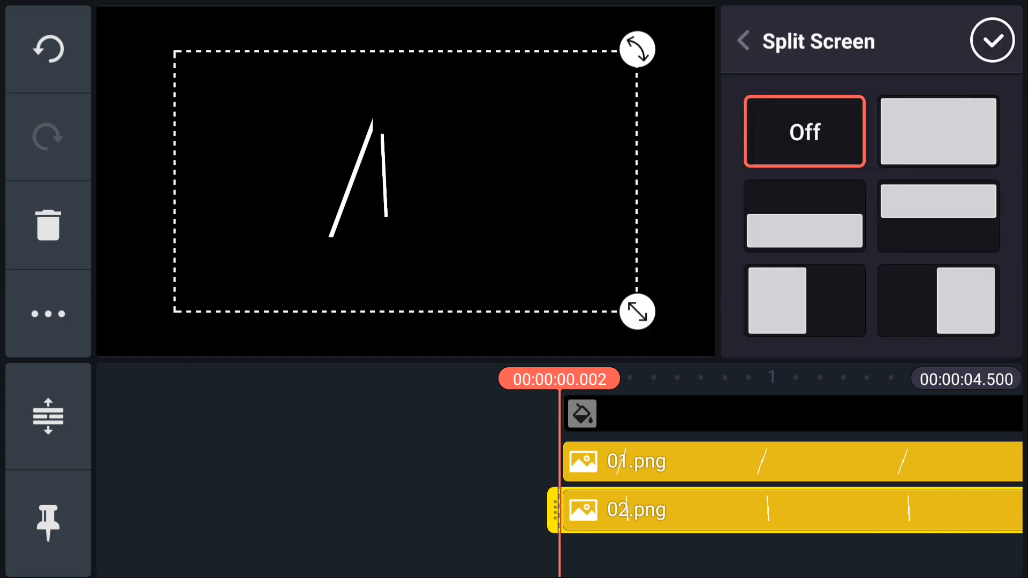
{"action": "left_click", "coordinate": [993, 41]}
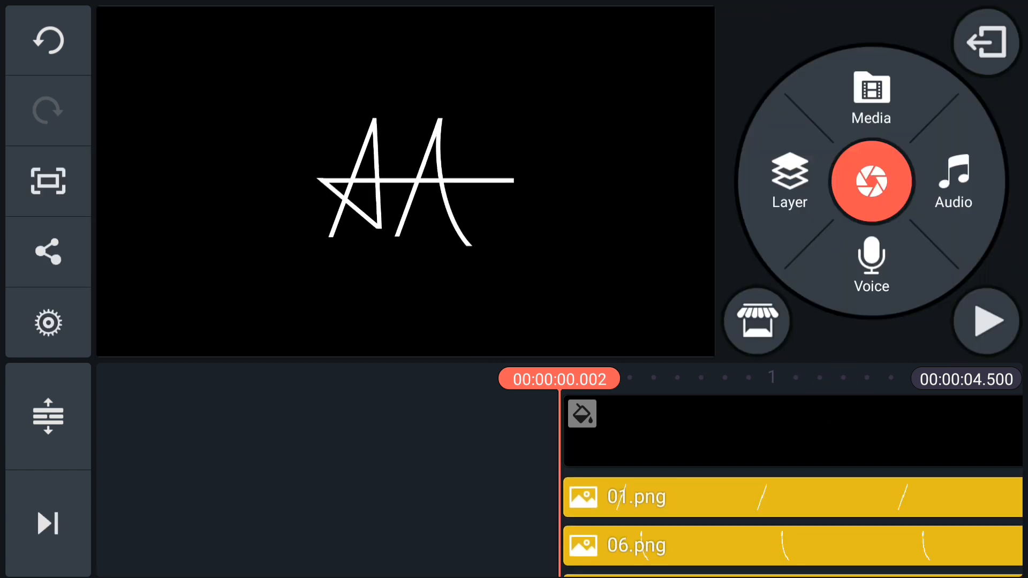
Browse the In Animation list of 01.png toward the wipe options.
{"action": "left_click", "coordinate": [640, 498]}
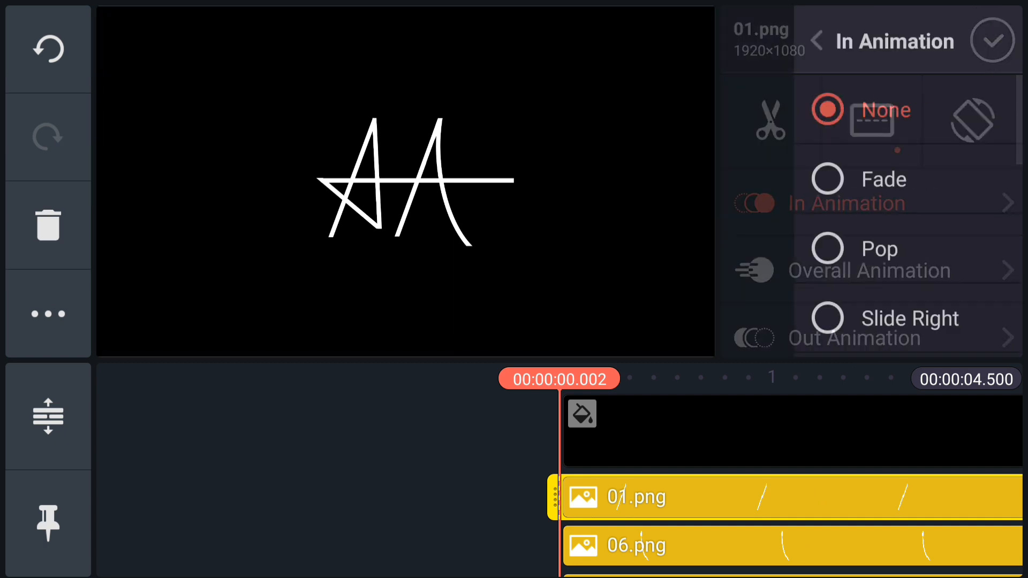
{"action": "scroll", "scroll_direction": "down", "scroll_amount": 3}
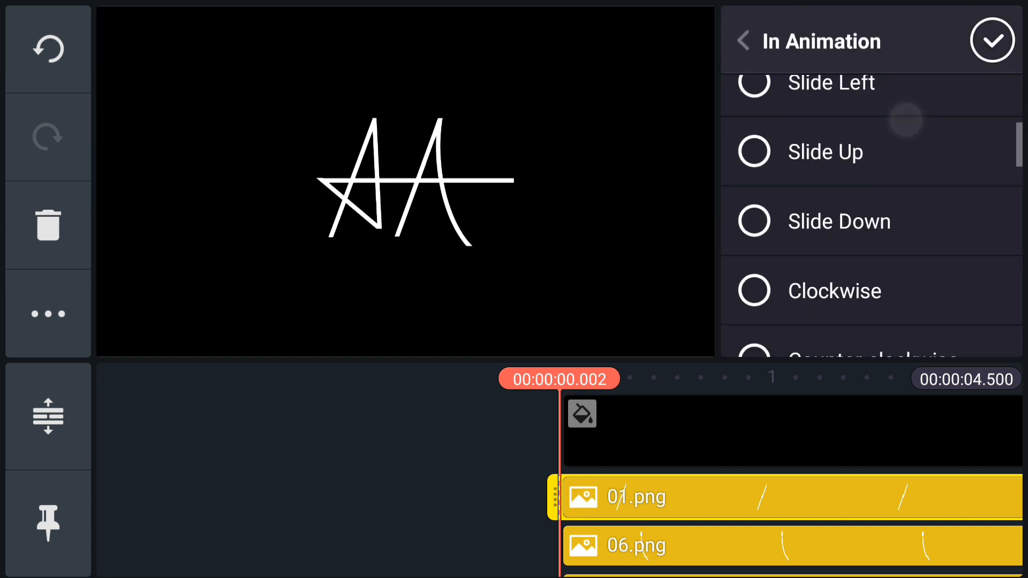
{"action": "scroll", "scroll_direction": "down", "scroll_amount": 3}
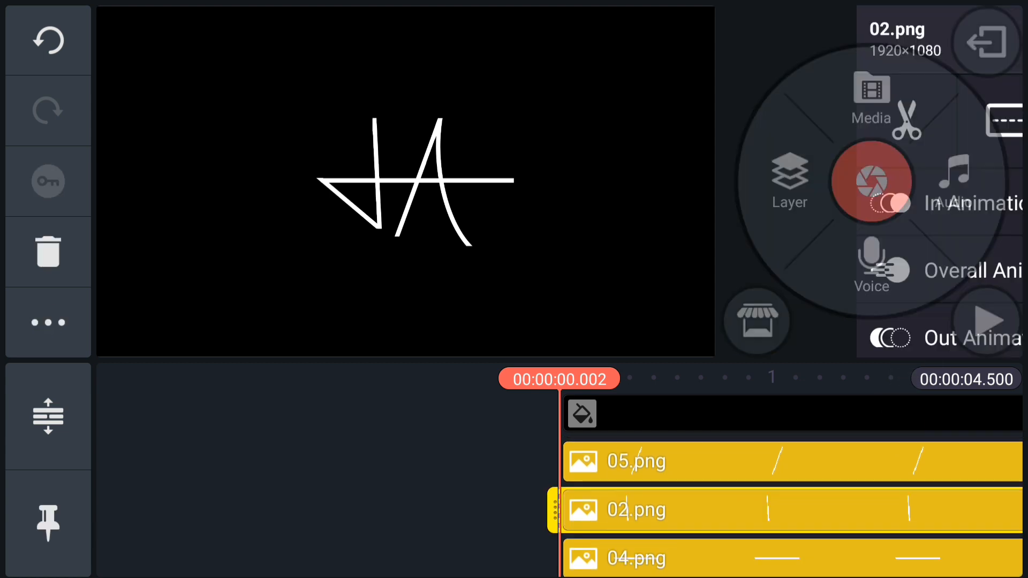
Browse the In Animation list of 02.png down to the Wipe options.
{"action": "left_click", "coordinate": [962, 205]}
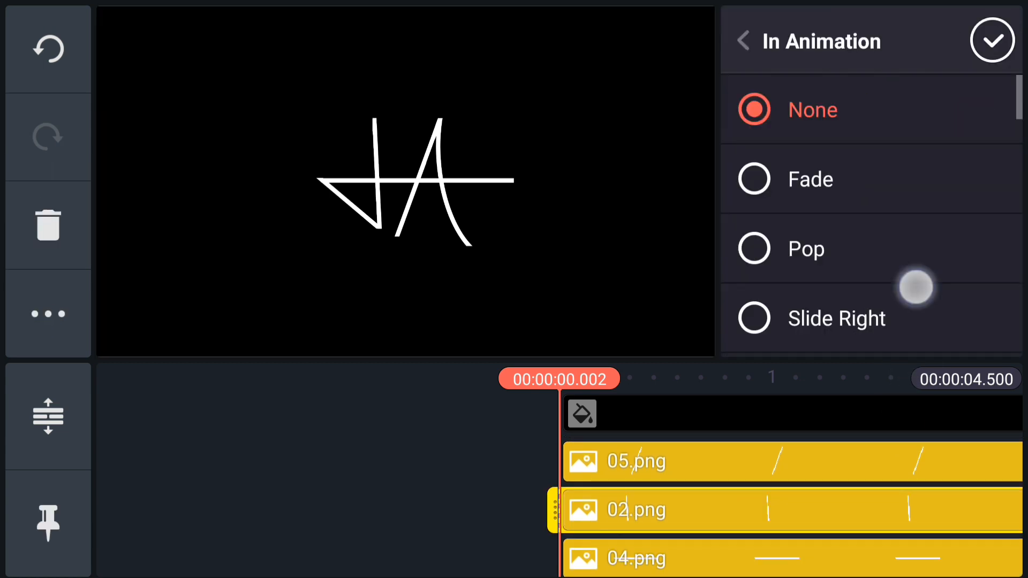
{"action": "scroll", "scroll_direction": "down", "scroll_amount": 3}
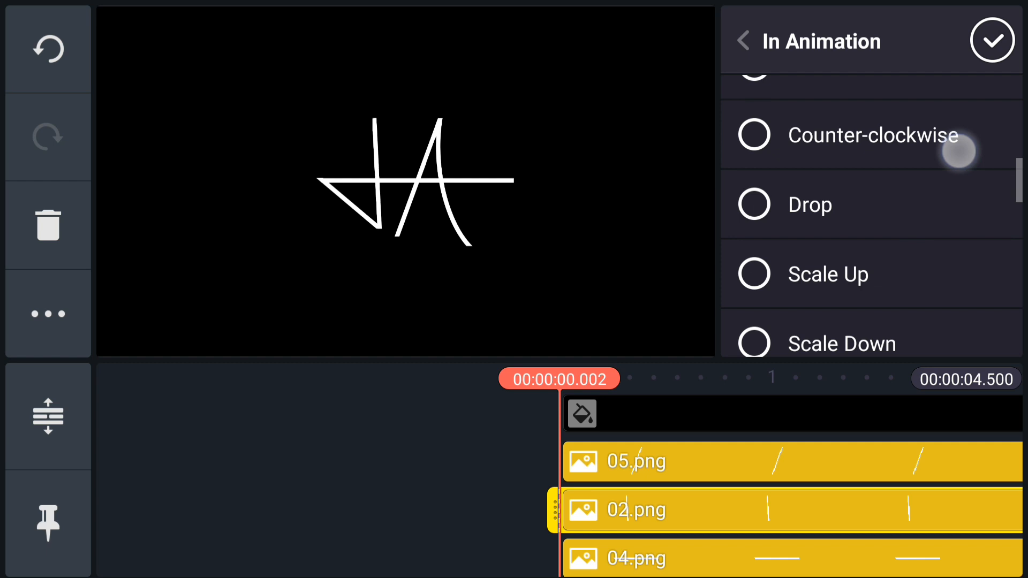
{"action": "scroll", "scroll_direction": "down", "scroll_amount": 3}
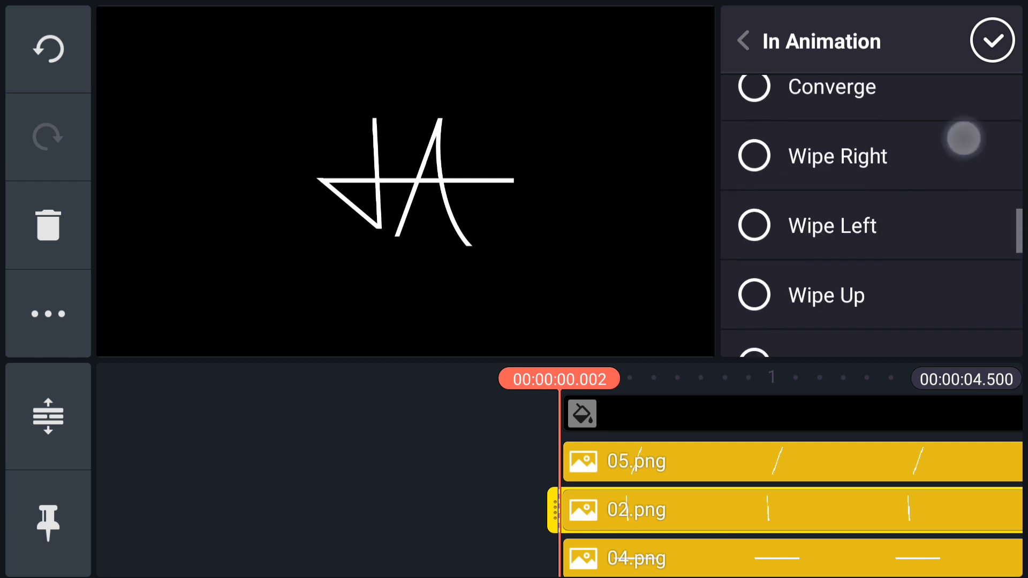
{"action": "scroll", "scroll_direction": "down", "scroll_amount": 3}
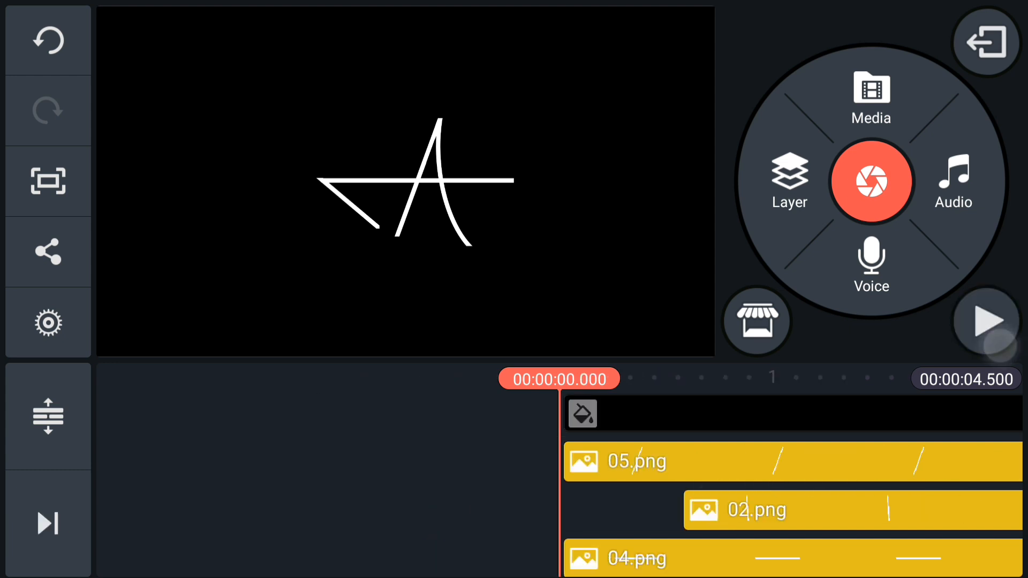
Preview the animated logo from the start of the timeline.
{"action": "left_click", "coordinate": [987, 321]}
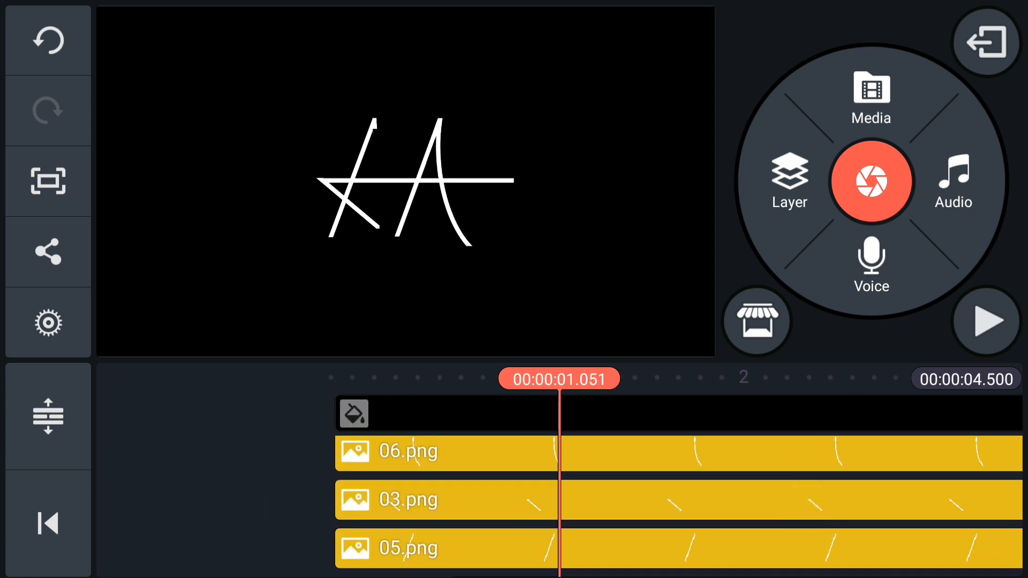
Give the 03.png stroke a Wipe Left entrance and adjust its duration.
{"action": "left_click", "coordinate": [409, 500]}
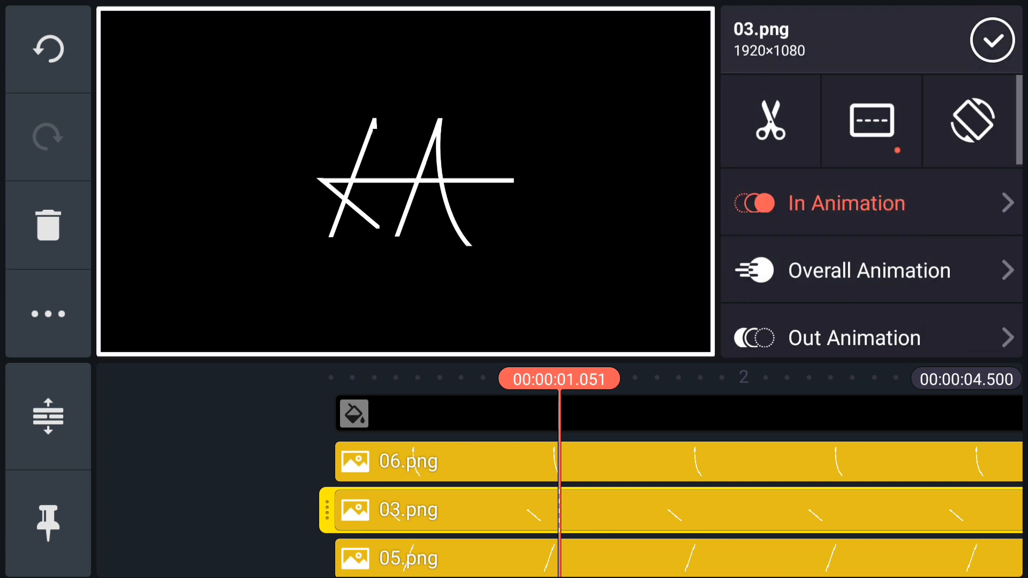
{"action": "left_click", "coordinate": [846, 203]}
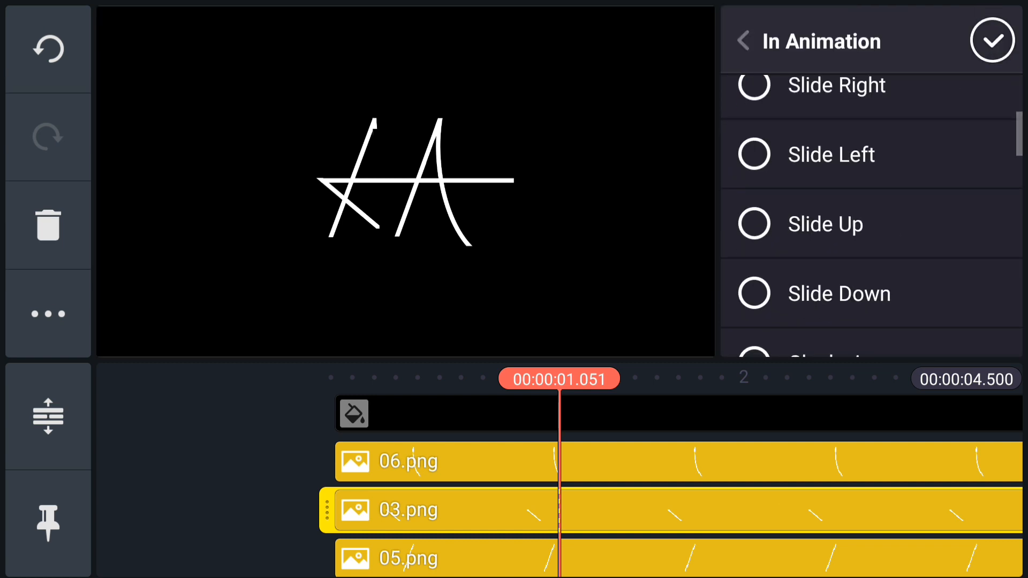
{"action": "scroll", "scroll_direction": "down", "scroll_amount": 3}
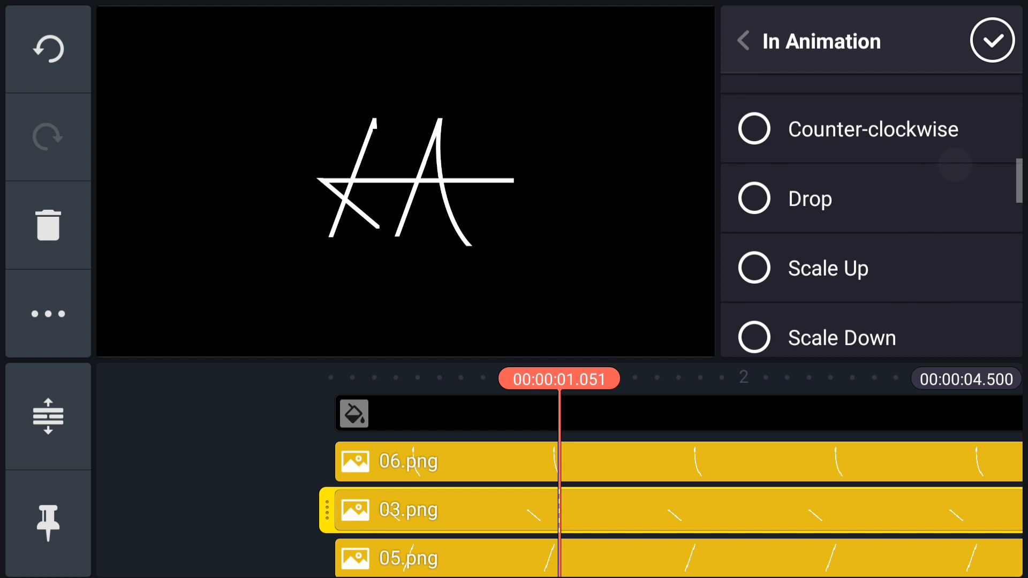
{"action": "scroll", "scroll_direction": "down", "scroll_amount": 3}
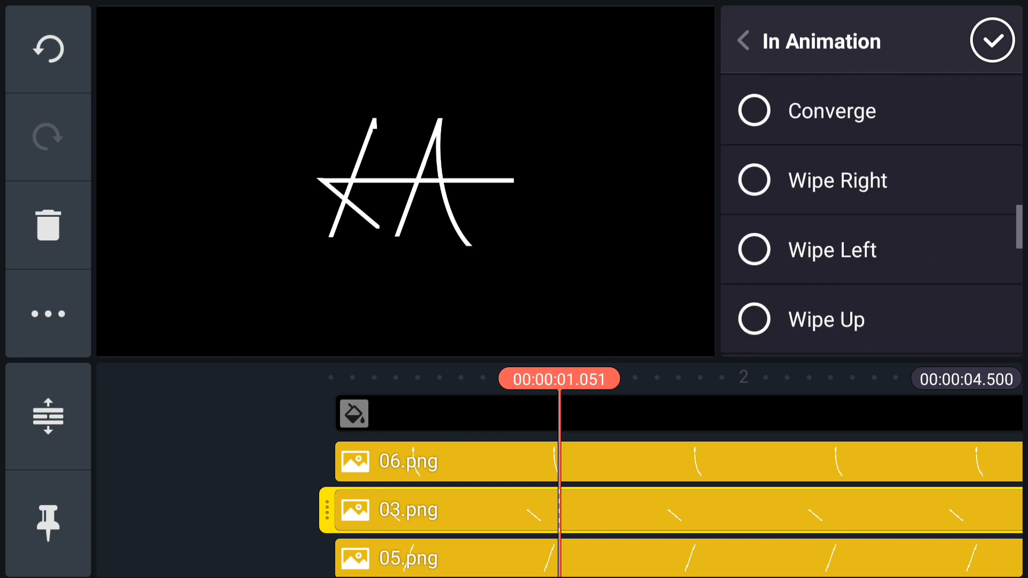
{"action": "left_click", "coordinate": [833, 249]}
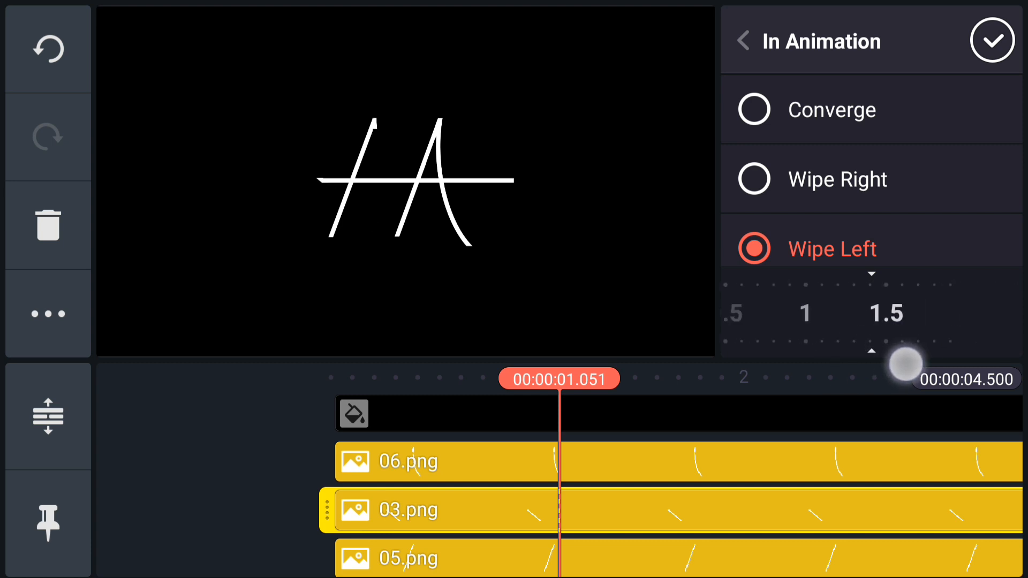
{"action": "left_click_drag", "start_coordinate": [908, 363], "coordinate": [952, 359]}
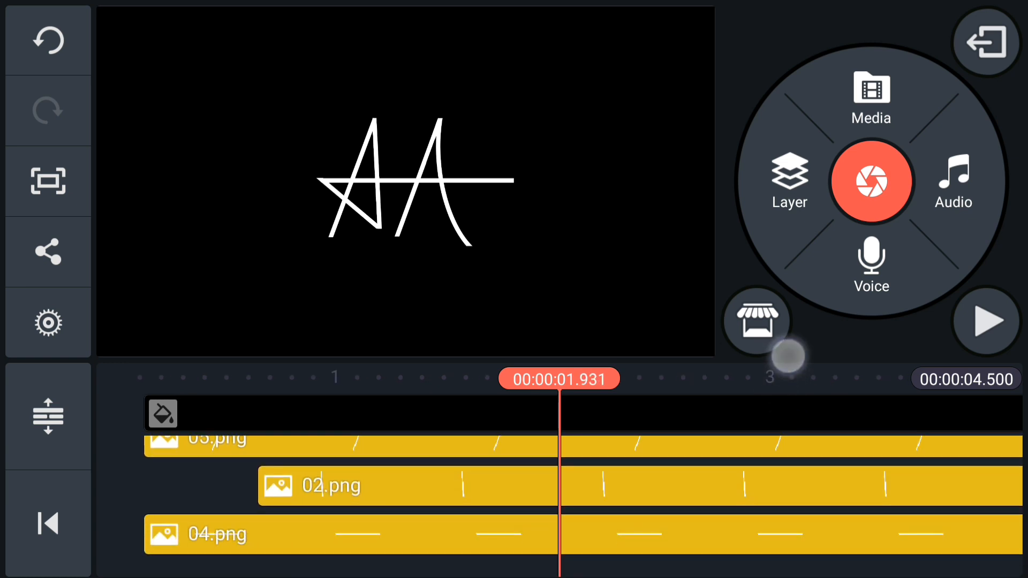
Give the horizontal 04.png stroke a wipe entrance animation.
{"action": "left_click", "coordinate": [216, 534]}
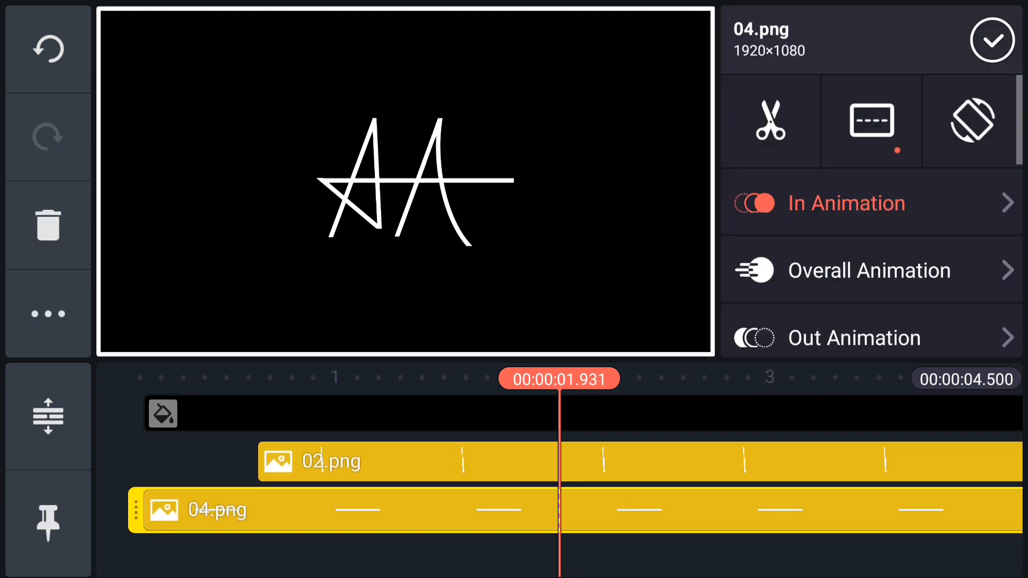
{"action": "left_click", "coordinate": [846, 204]}
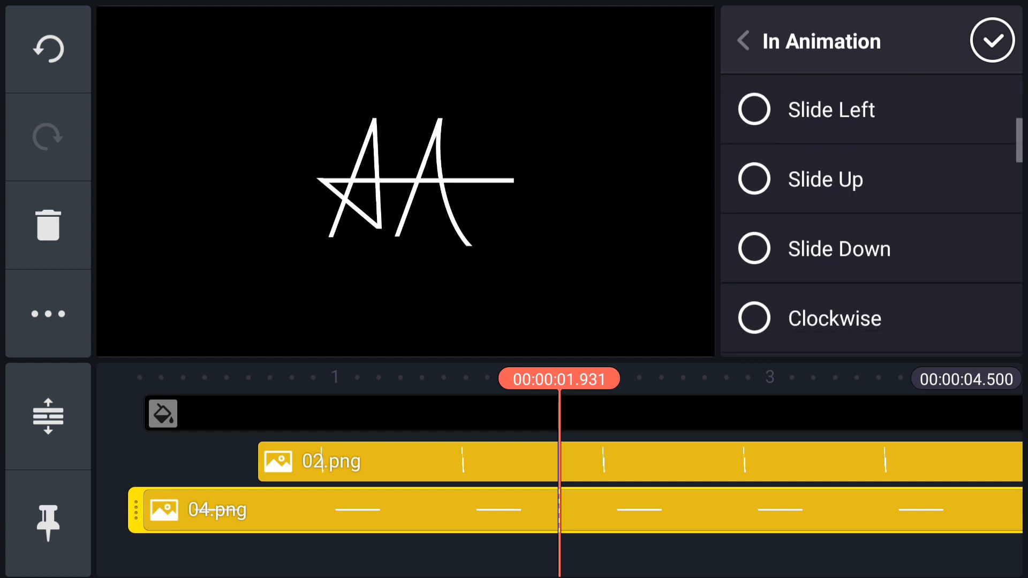
{"action": "scroll", "scroll_direction": "down", "scroll_amount": 3}
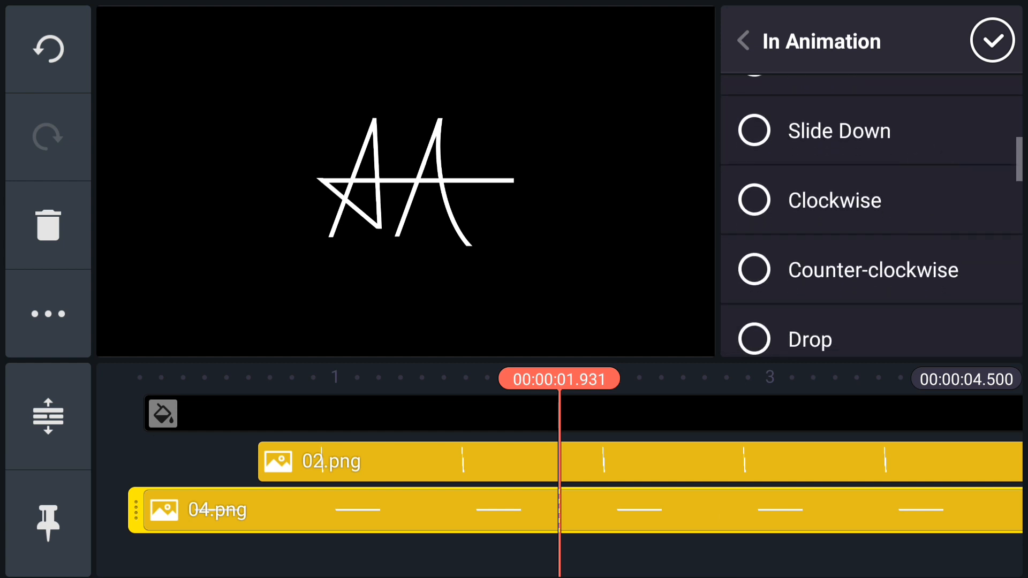
{"action": "scroll", "scroll_direction": "down", "scroll_amount": 3}
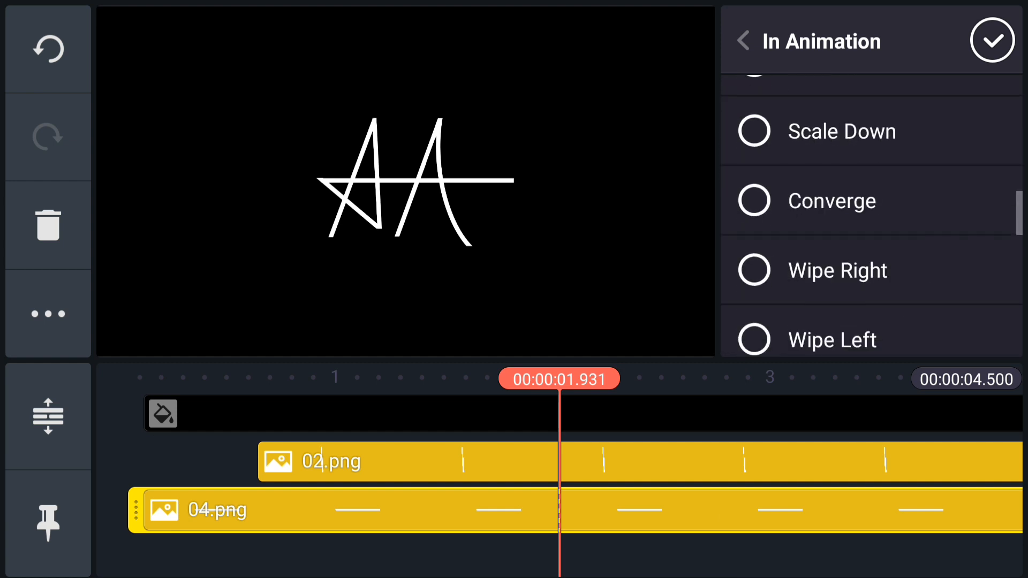
{"action": "left_click", "coordinate": [838, 269]}
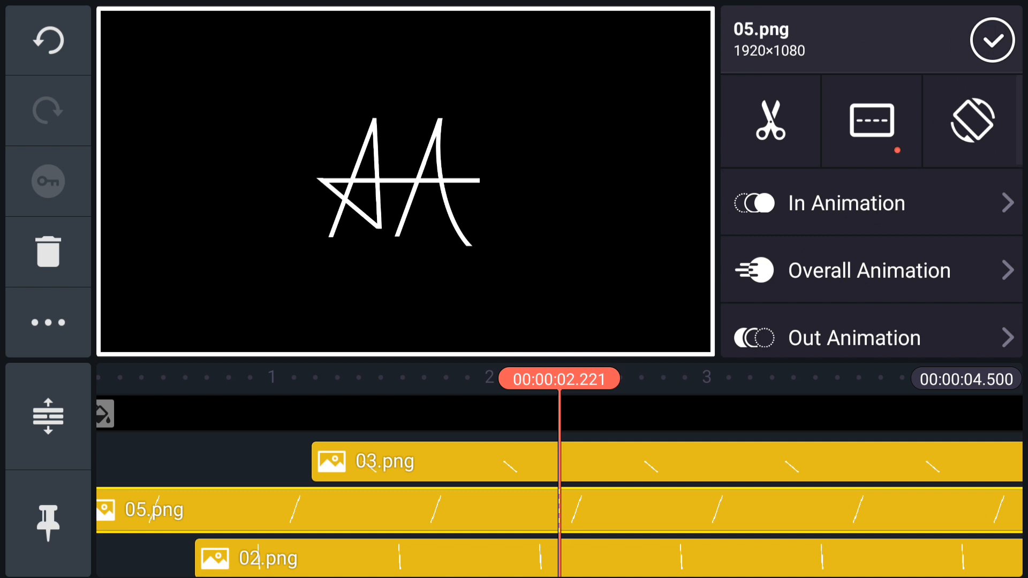
Give the 05.png stroke a Wipe Up entrance and adjust its duration.
{"action": "left_click", "coordinate": [846, 204]}
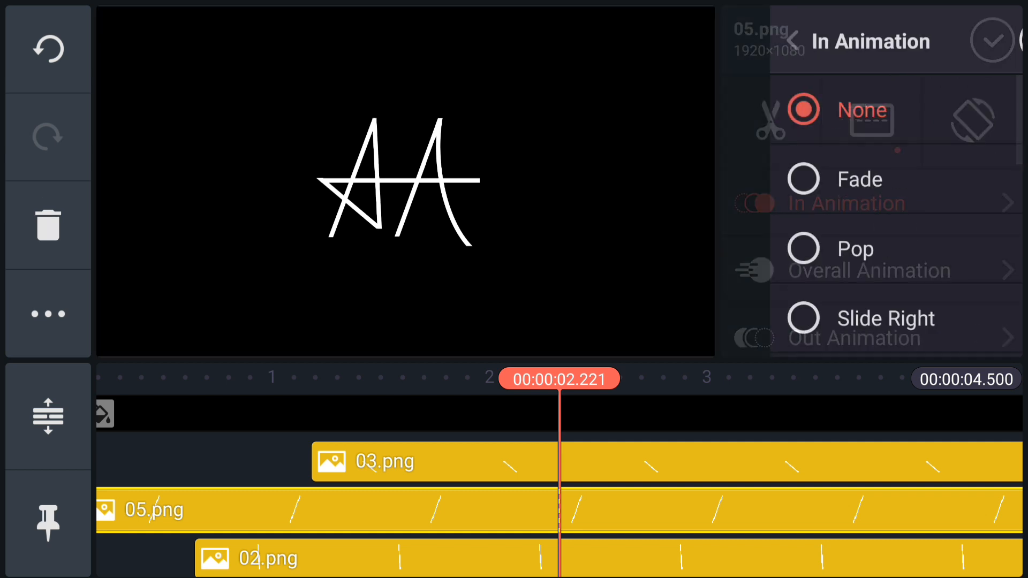
{"action": "scroll", "scroll_direction": "down", "scroll_amount": 3}
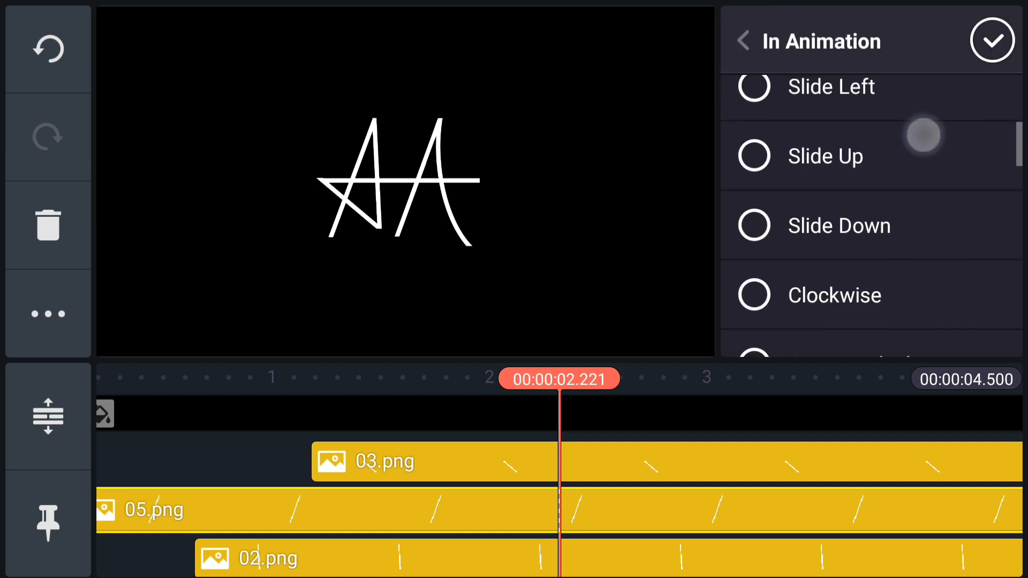
{"action": "scroll", "scroll_direction": "down", "scroll_amount": 3}
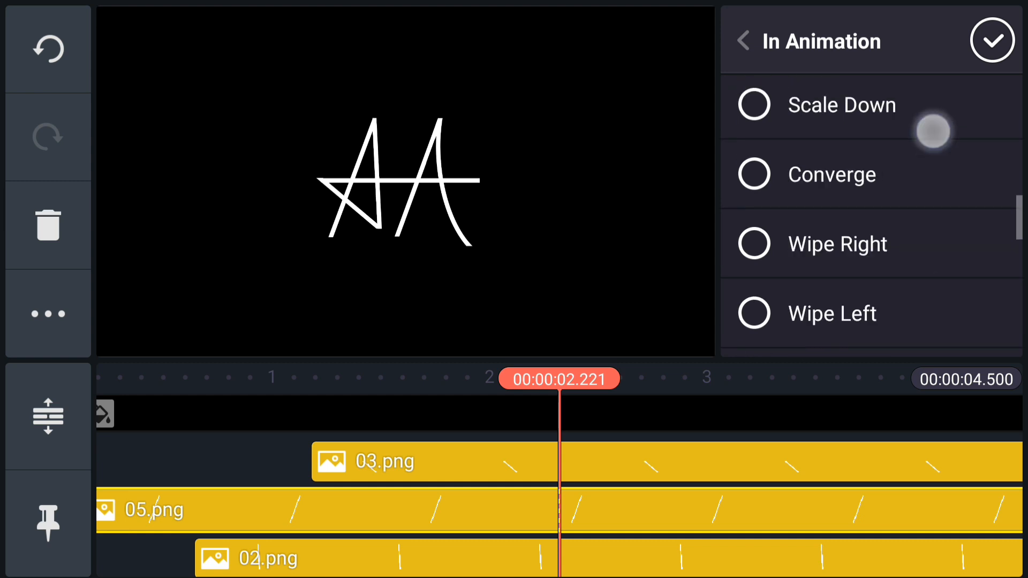
{"action": "scroll", "scroll_direction": "down", "scroll_amount": 3}
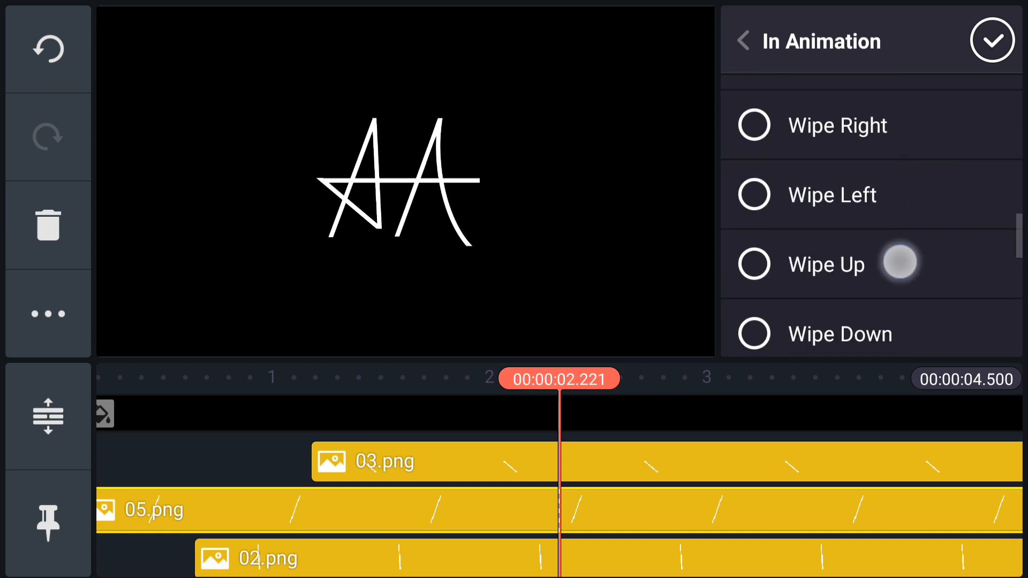
{"action": "left_click", "coordinate": [754, 263]}
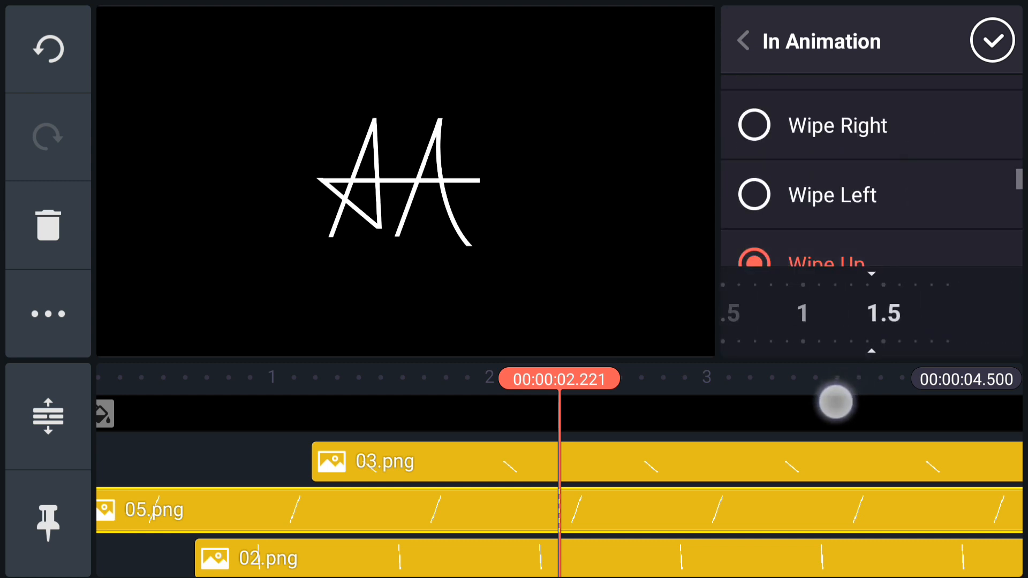
{"action": "left_click_drag", "start_coordinate": [836, 403], "coordinate": [945, 322]}
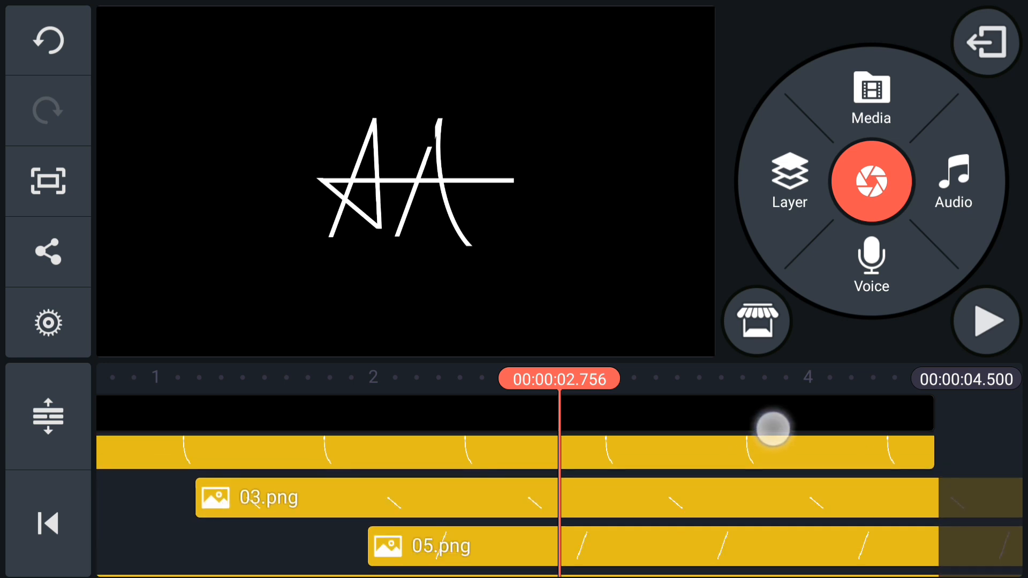
{"action": "left_click", "coordinate": [774, 430]}
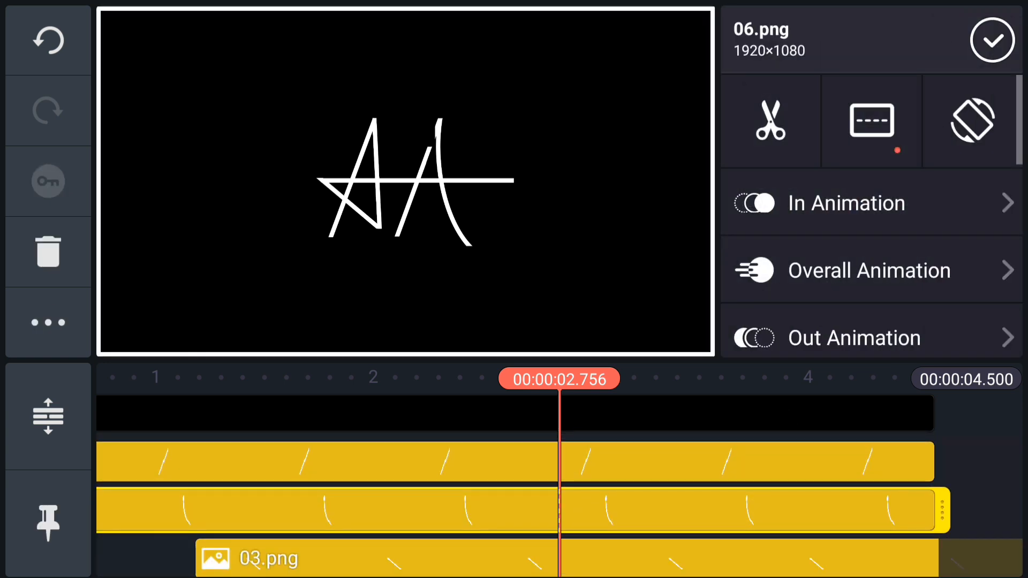
Give the 06.png stroke a Wipe Down entrance, then play the logo from the start.
{"action": "left_click", "coordinate": [847, 204]}
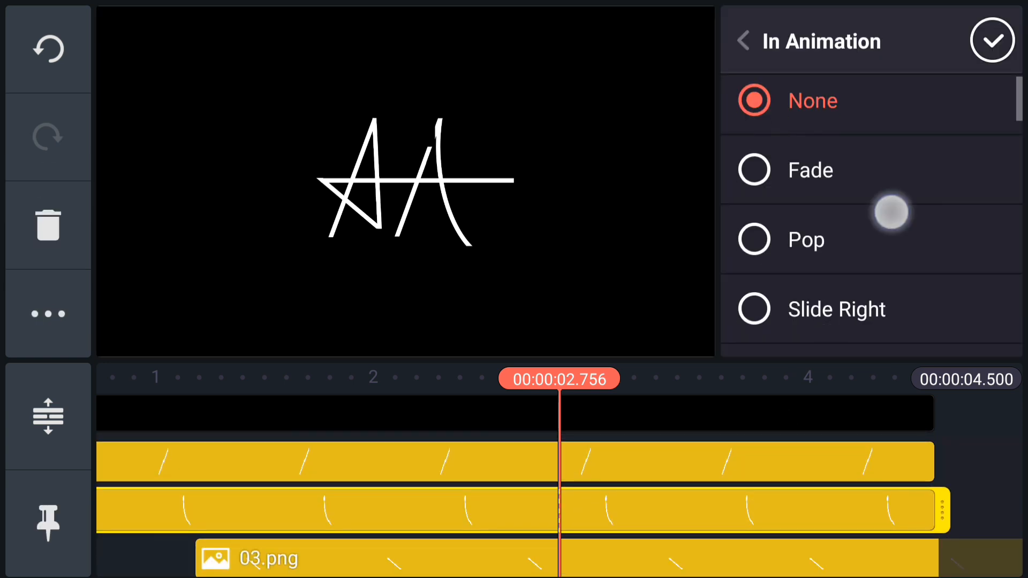
{"action": "scroll", "scroll_direction": "down", "scroll_amount": 3}
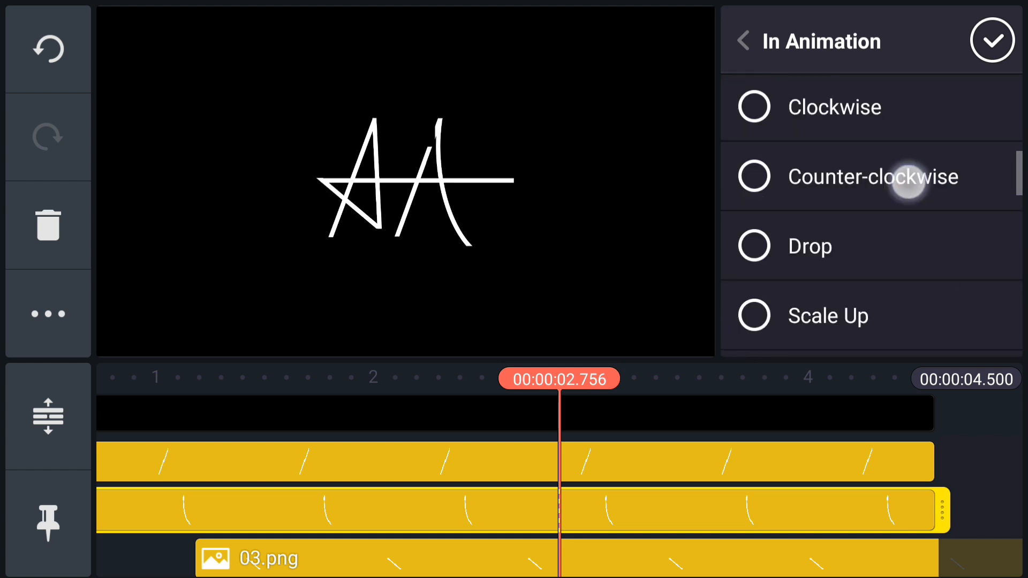
{"action": "scroll", "scroll_direction": "down", "scroll_amount": 3}
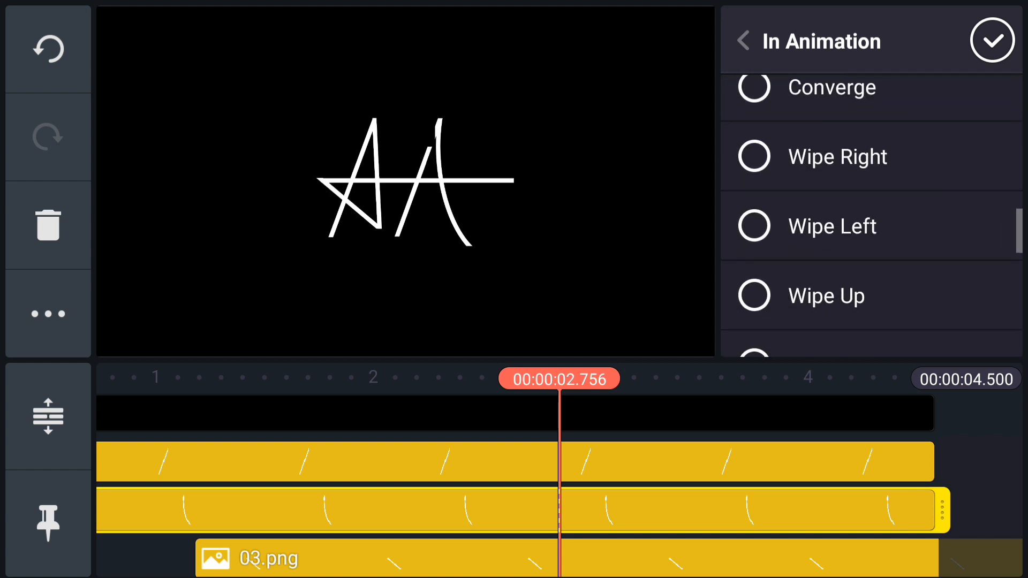
{"action": "scroll", "scroll_direction": "down", "scroll_amount": 3}
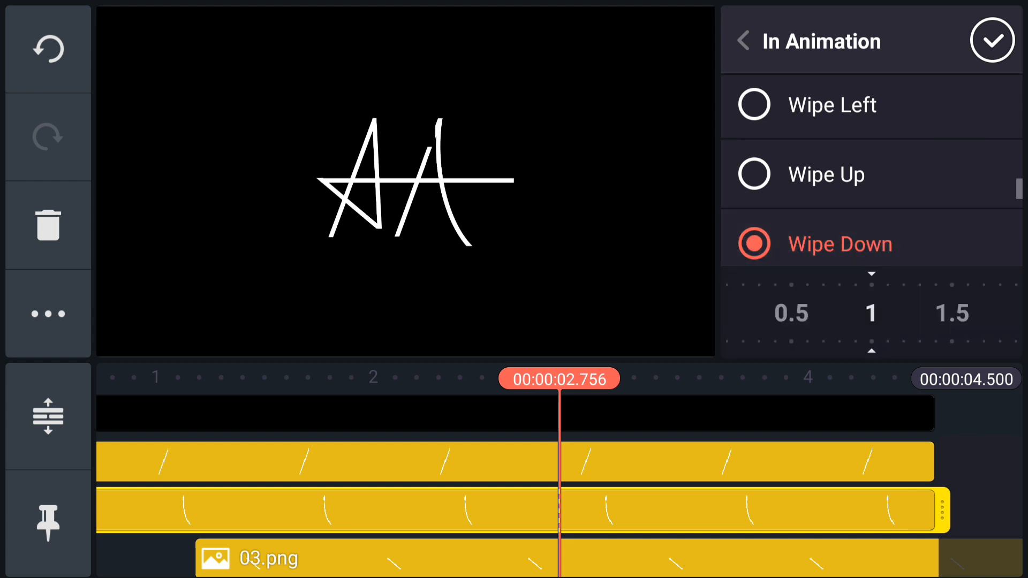
{"action": "left_click", "coordinate": [993, 40]}
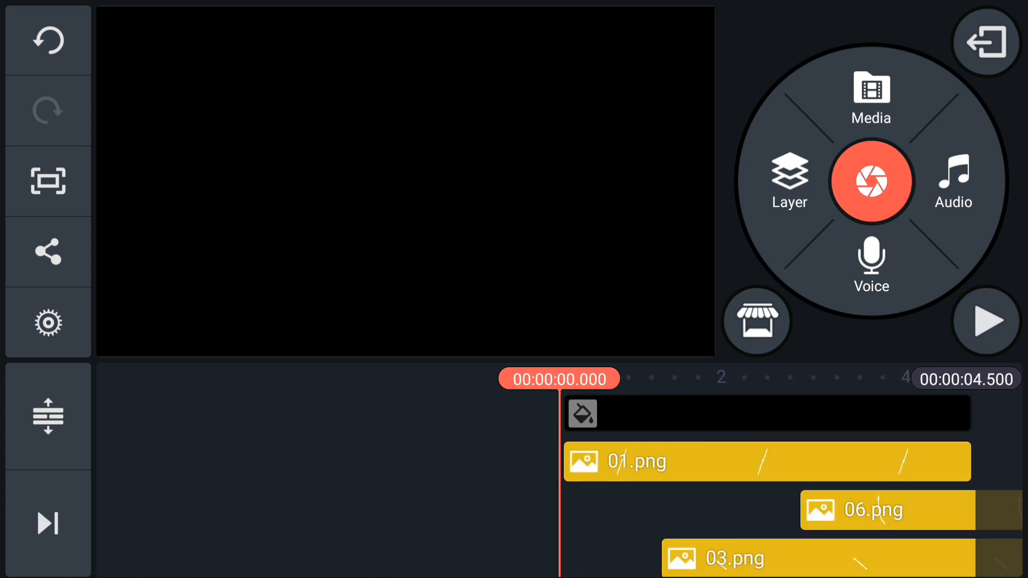
{"action": "left_click", "coordinate": [985, 322]}
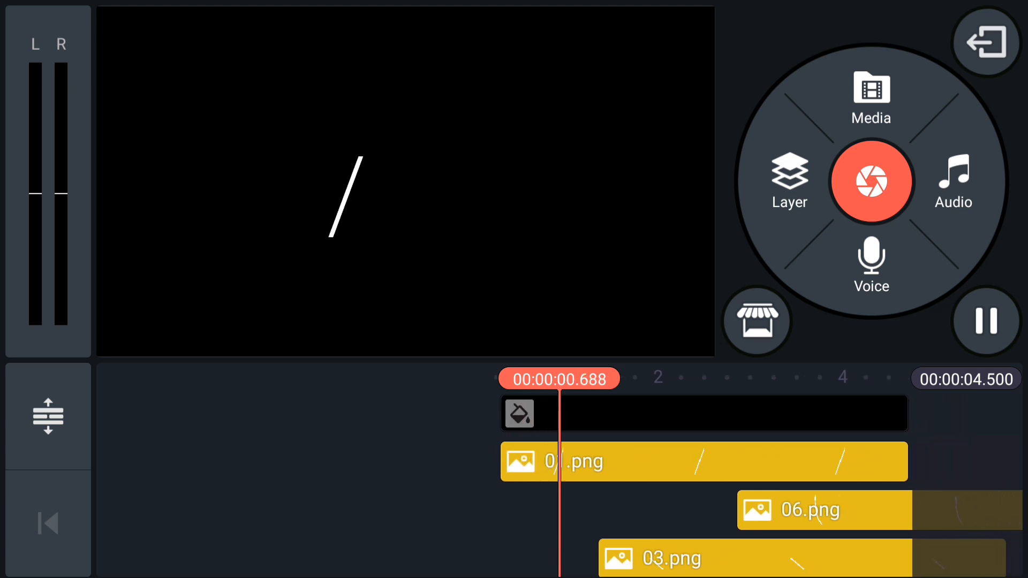